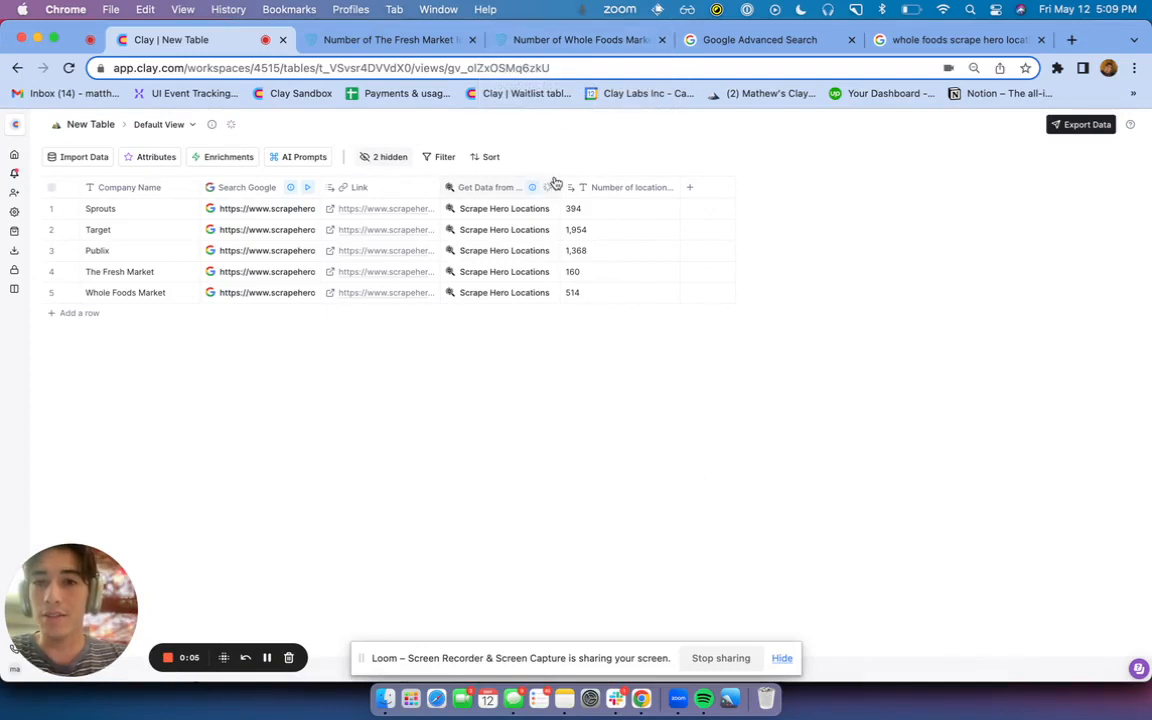
mouse_move(572, 164)
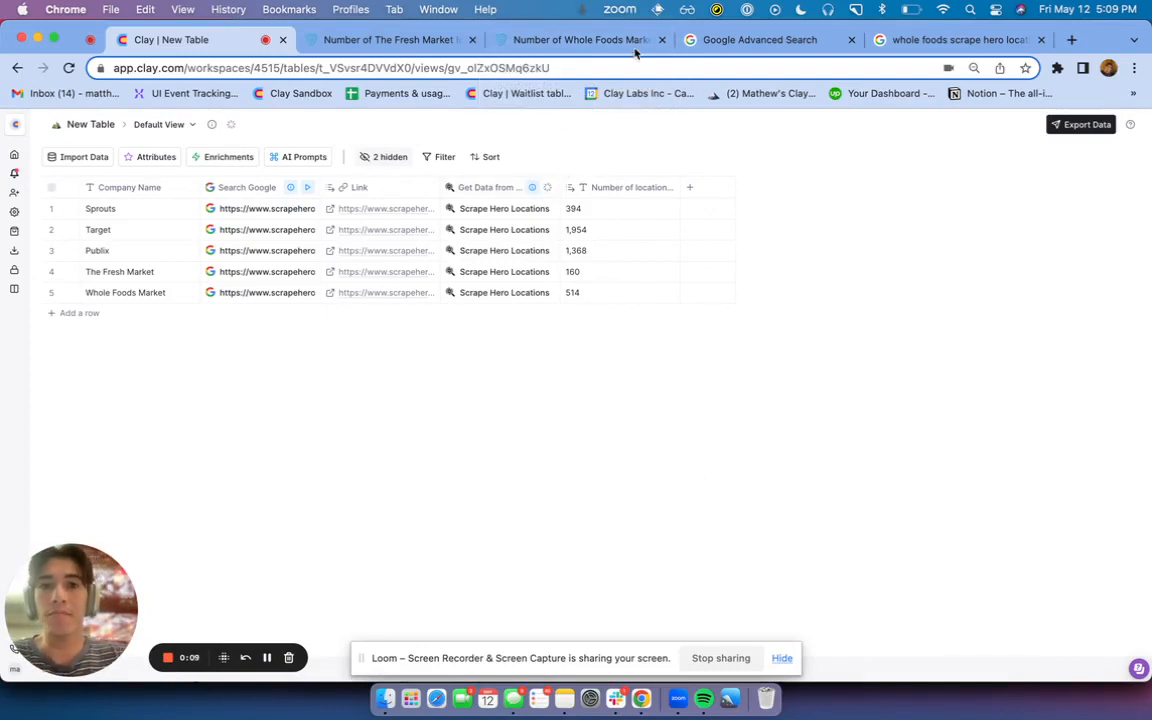
mouse_move(732, 48)
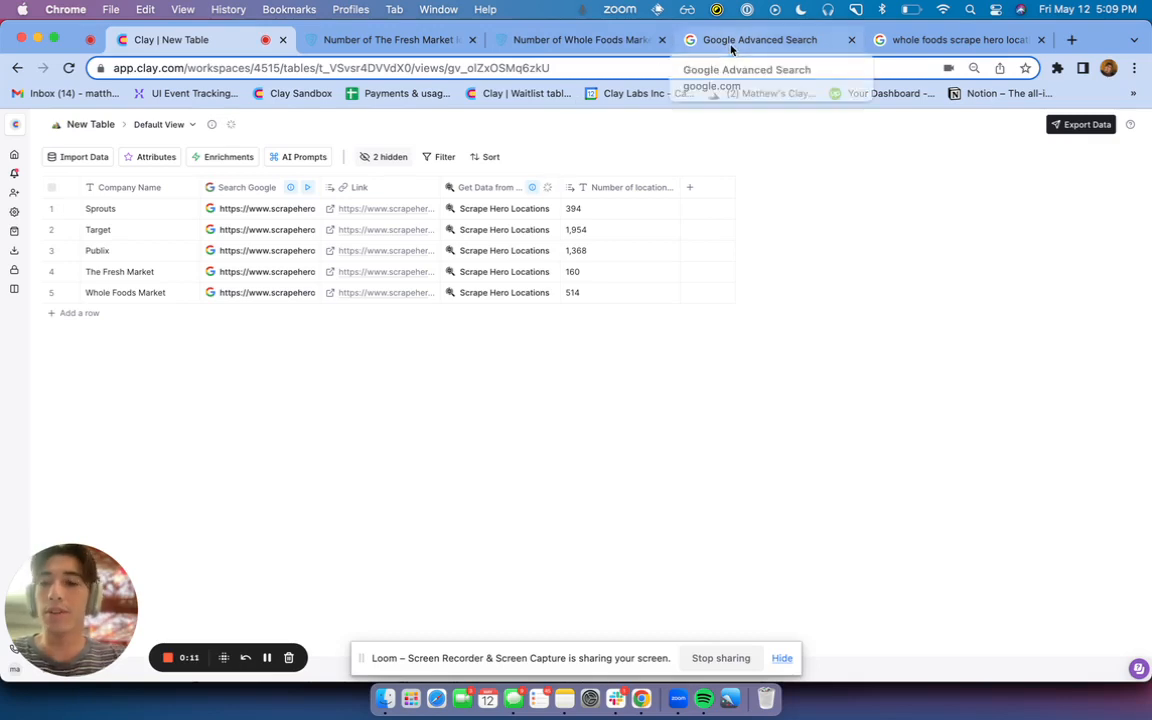
mouse_move(980, 40)
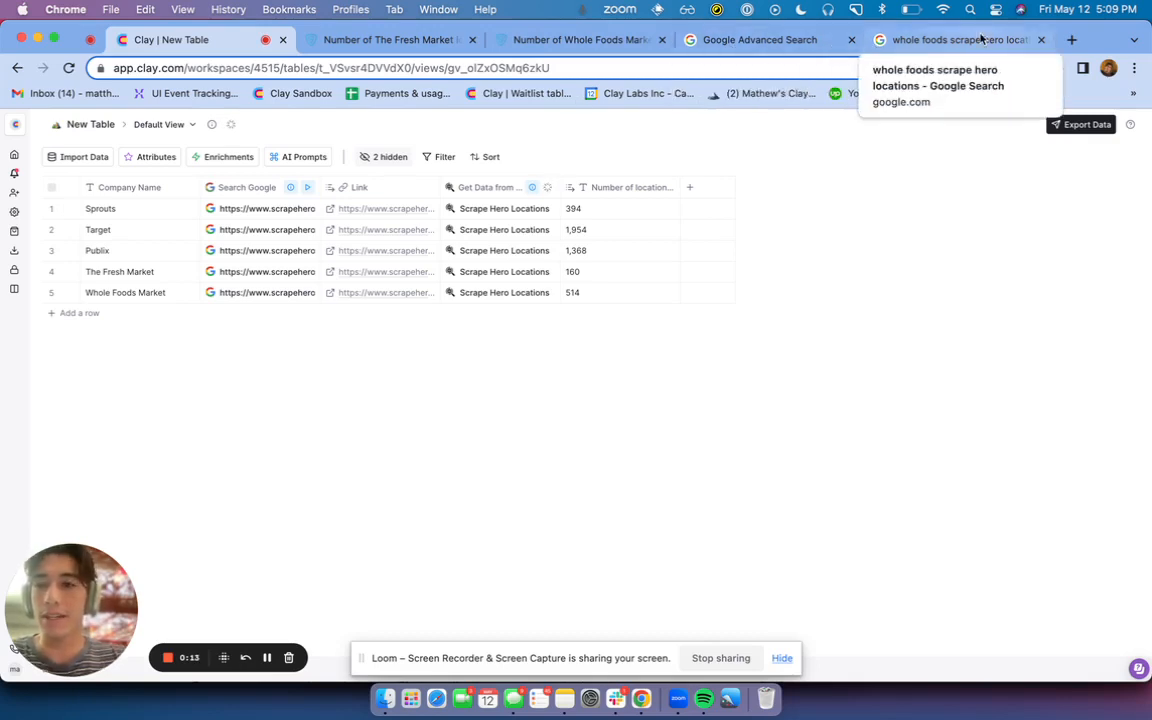
Step: Search Google for 'sprouts number of locations' and open ScrapeHero's Sprouts report showing 394 US stores
click(960, 40)
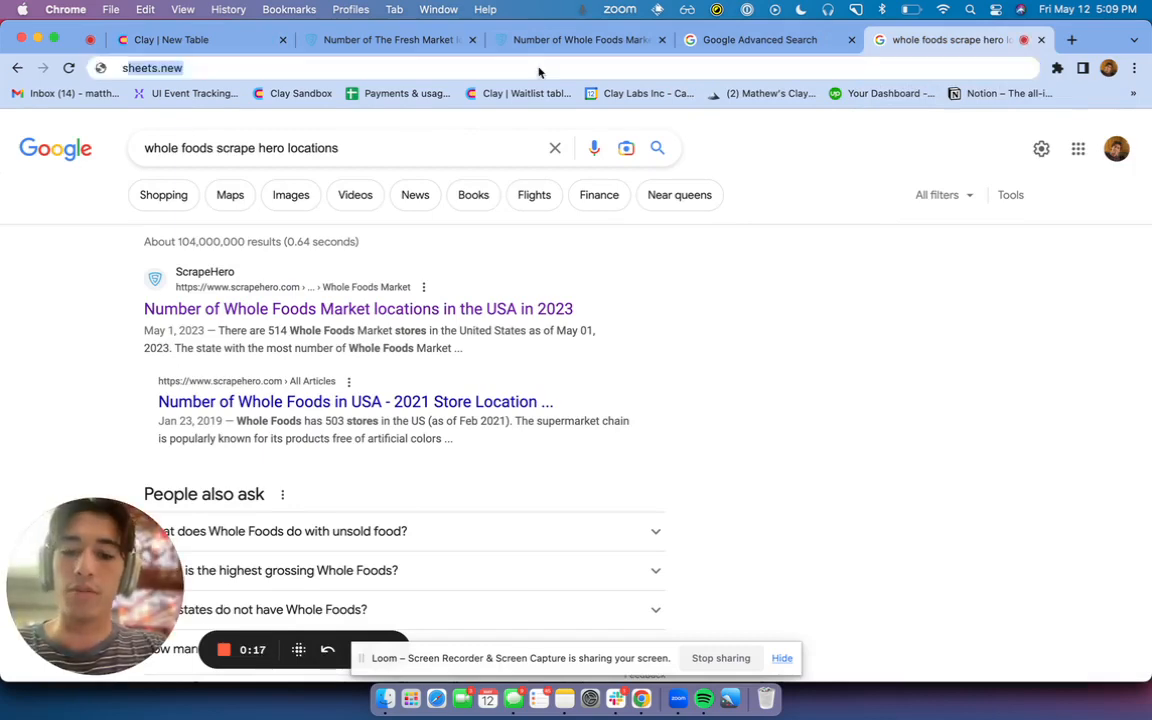
text(sprouts number of l)
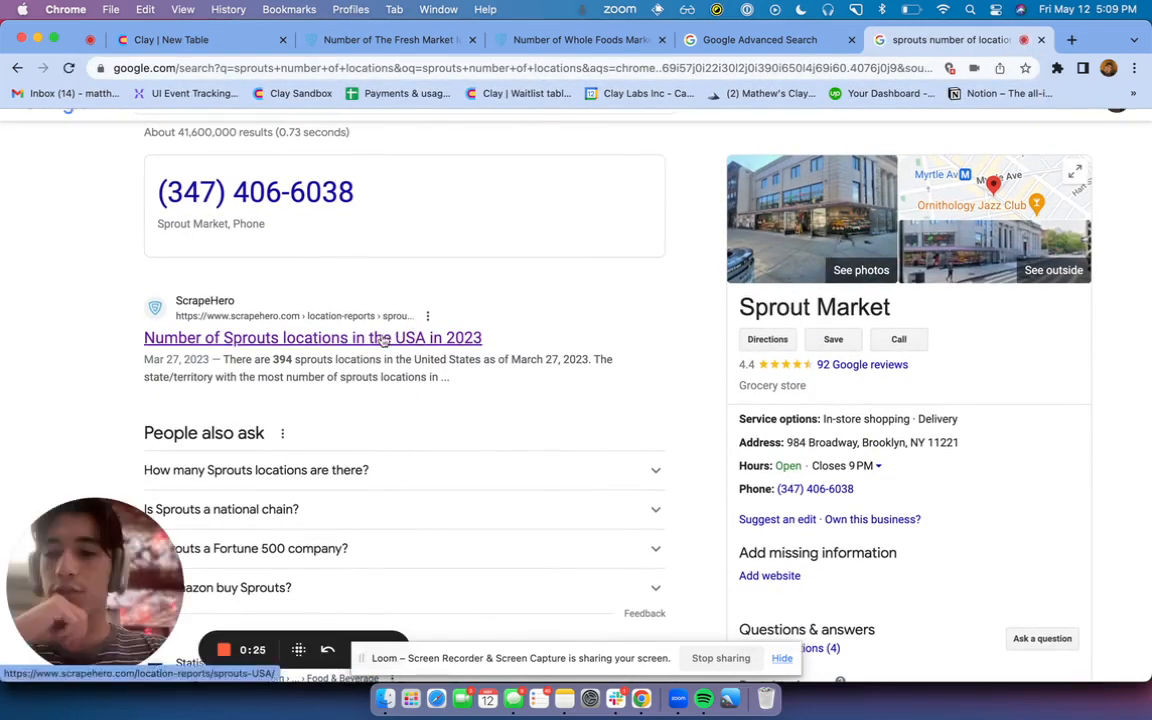
click(312, 336)
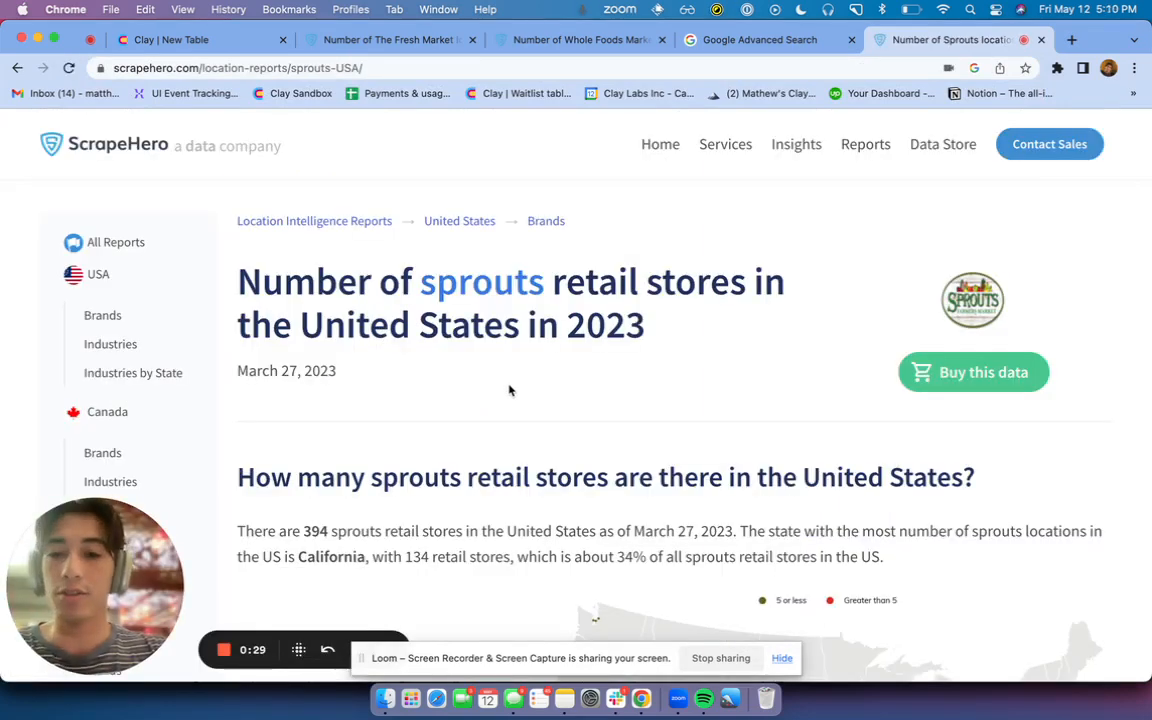
scroll(down, 3)
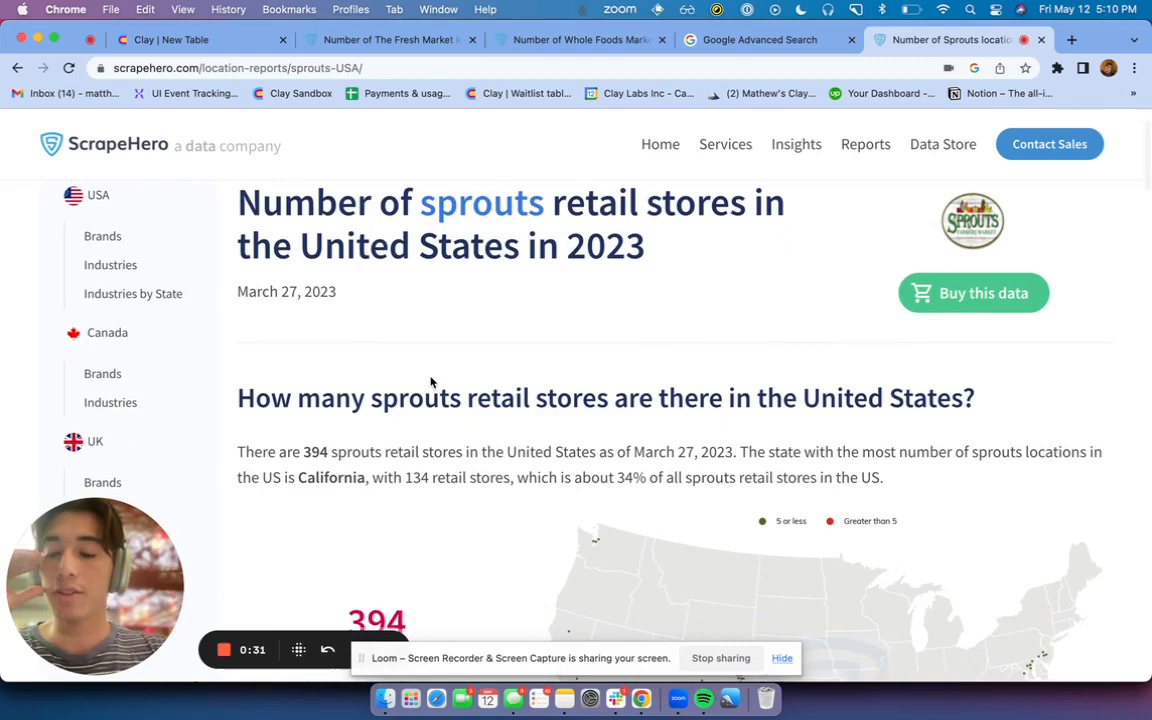
mouse_move(444, 156)
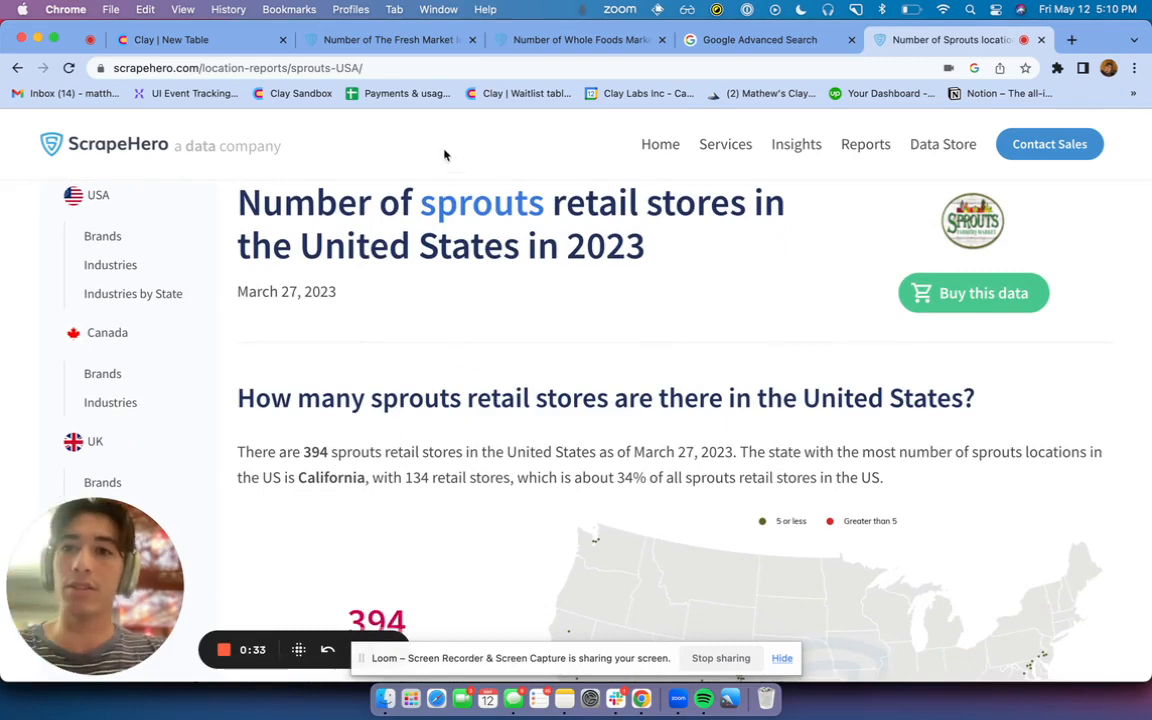
Step: In a new tab, search 'target scrape hero locations' and open ScrapeHero's Target report showing 1,954 stores
click(1096, 40)
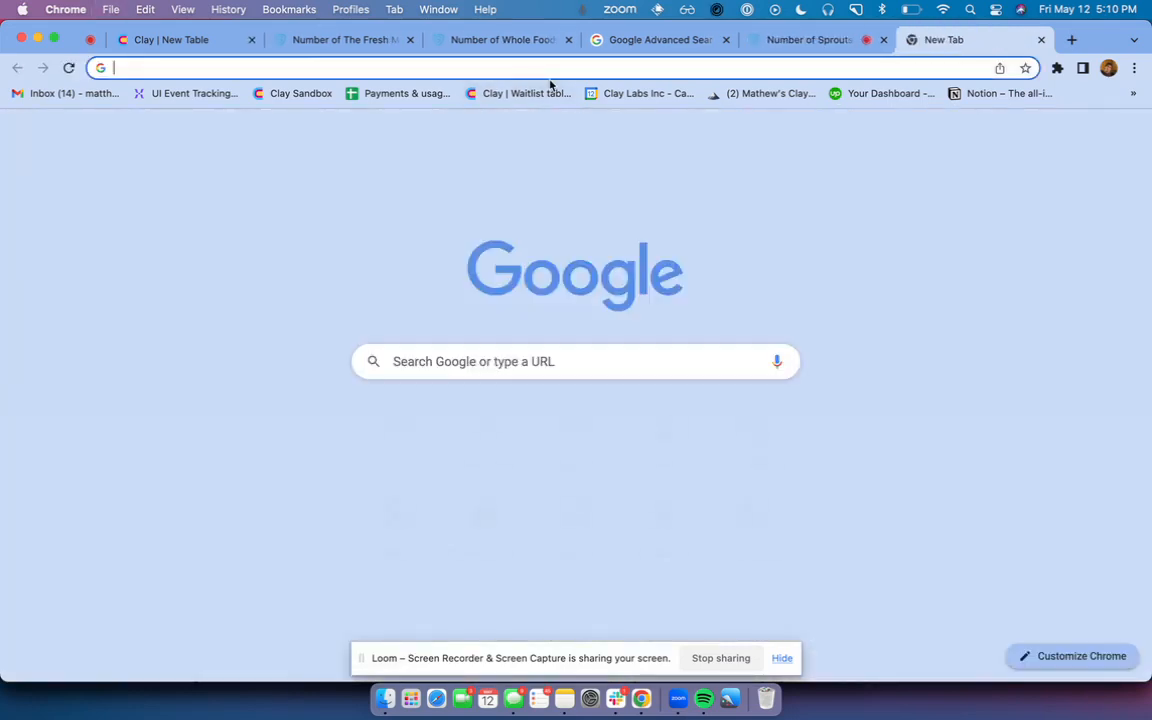
text(target s)
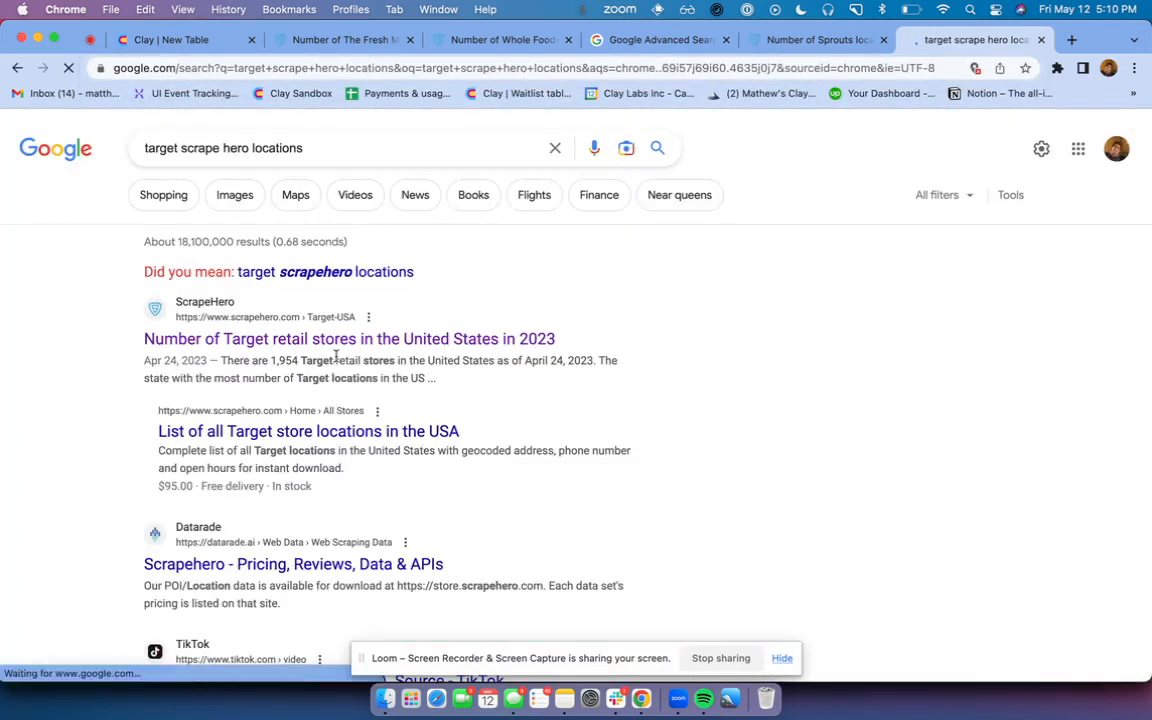
click(348, 338)
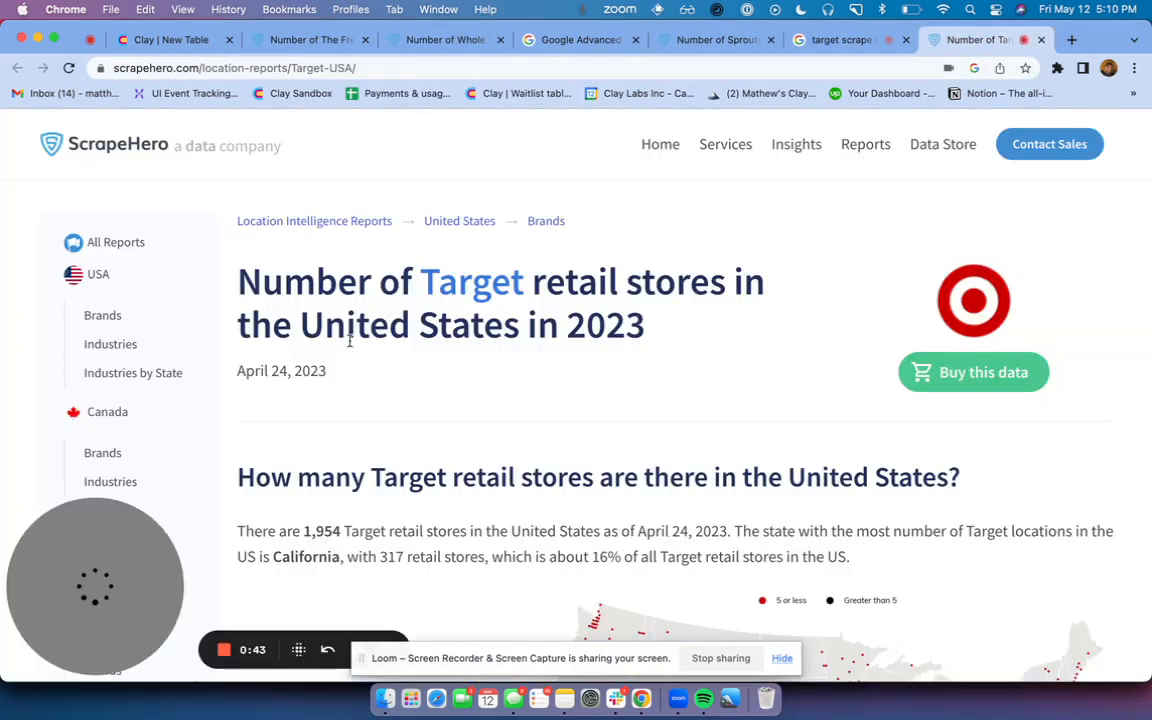
double_click(320, 530)
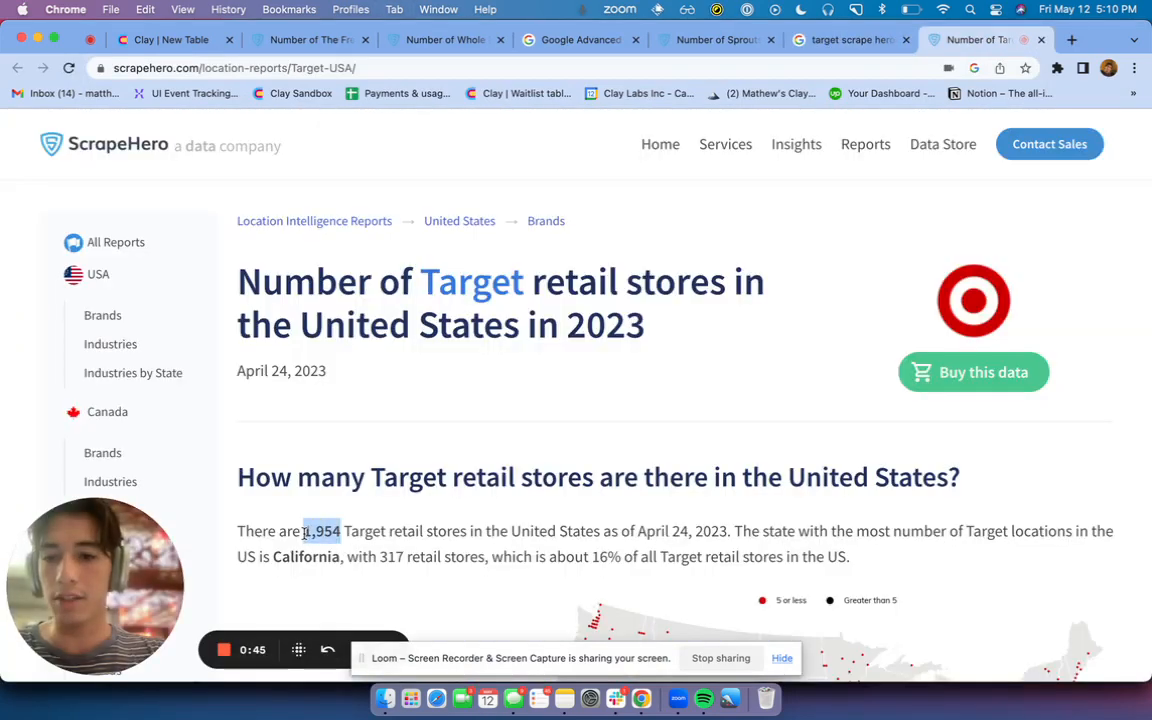
Step: Compare the store counts across tabs, selecting 394 on the Sprouts report and 1,954 on Target's
click(712, 40)
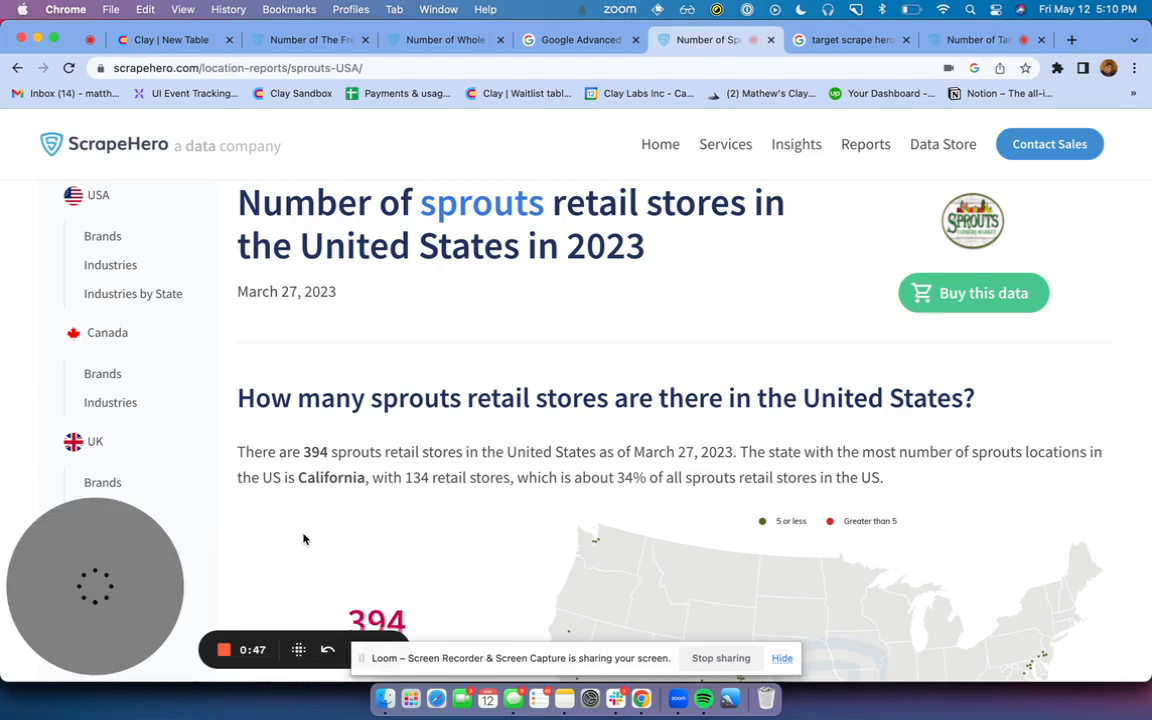
double_click(312, 452)
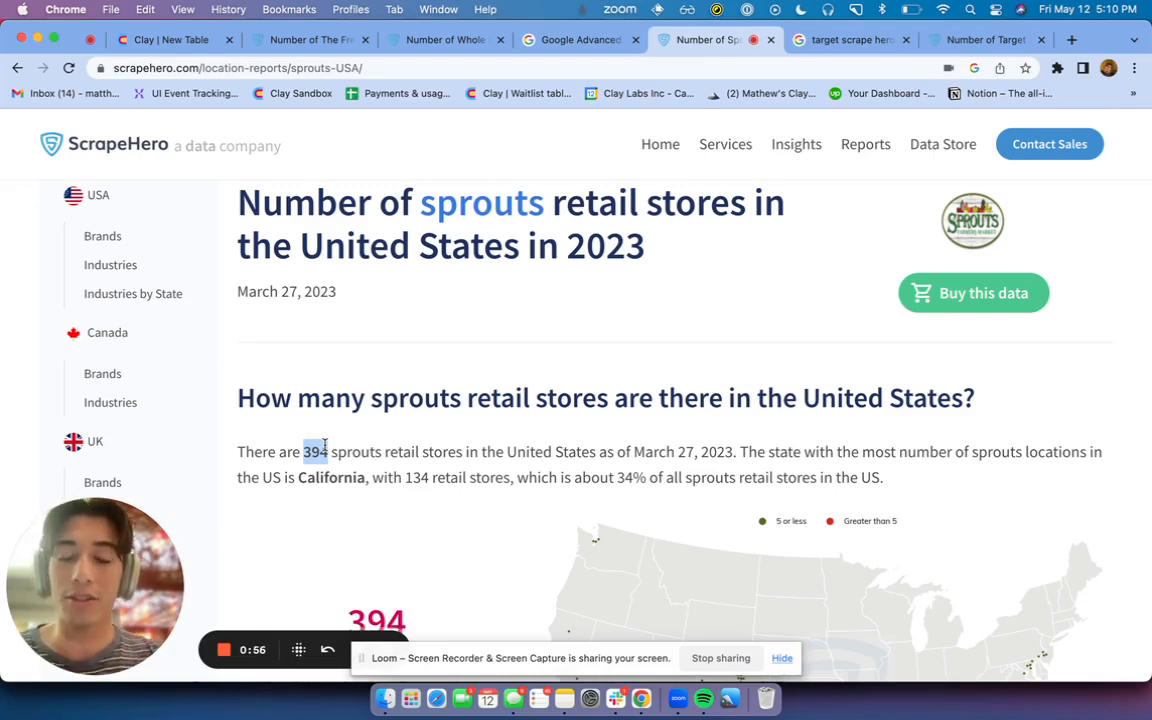
mouse_move(810, 192)
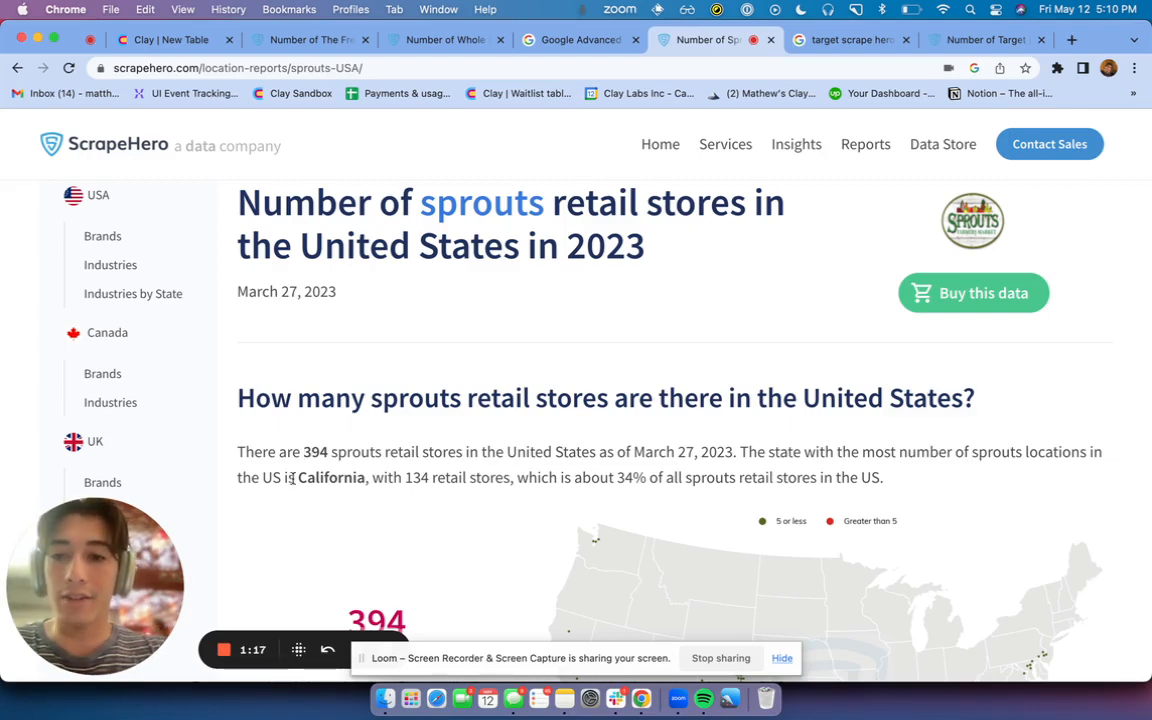
double_click(316, 452)
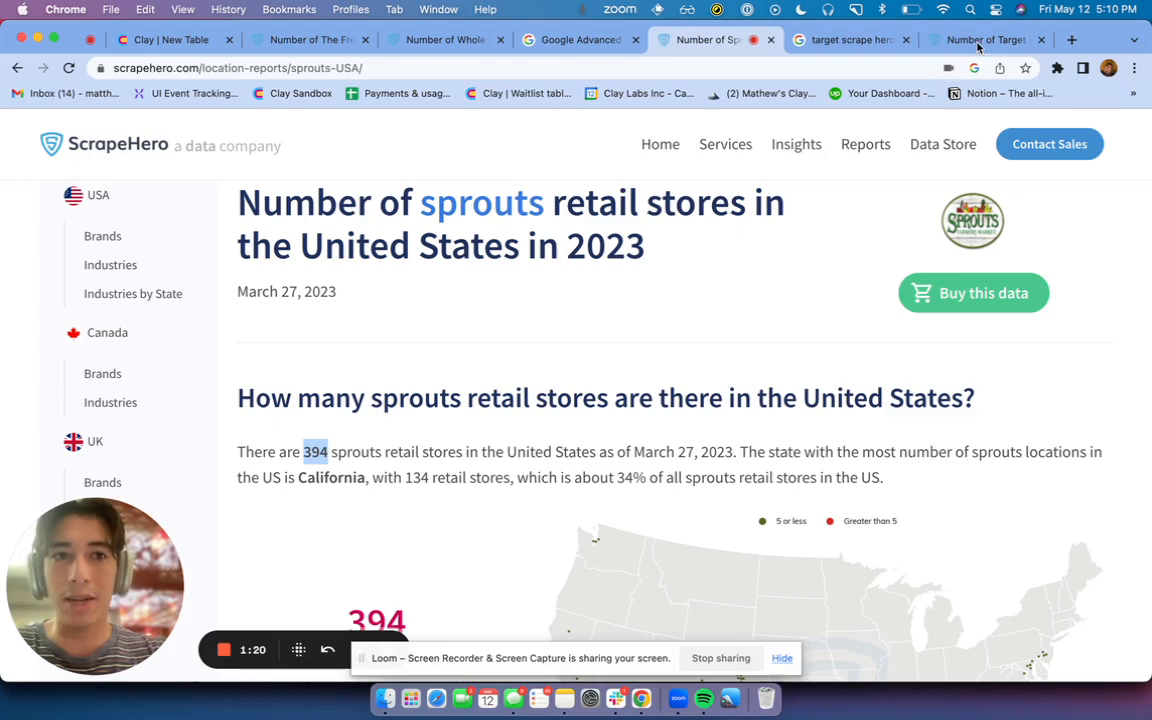
click(984, 40)
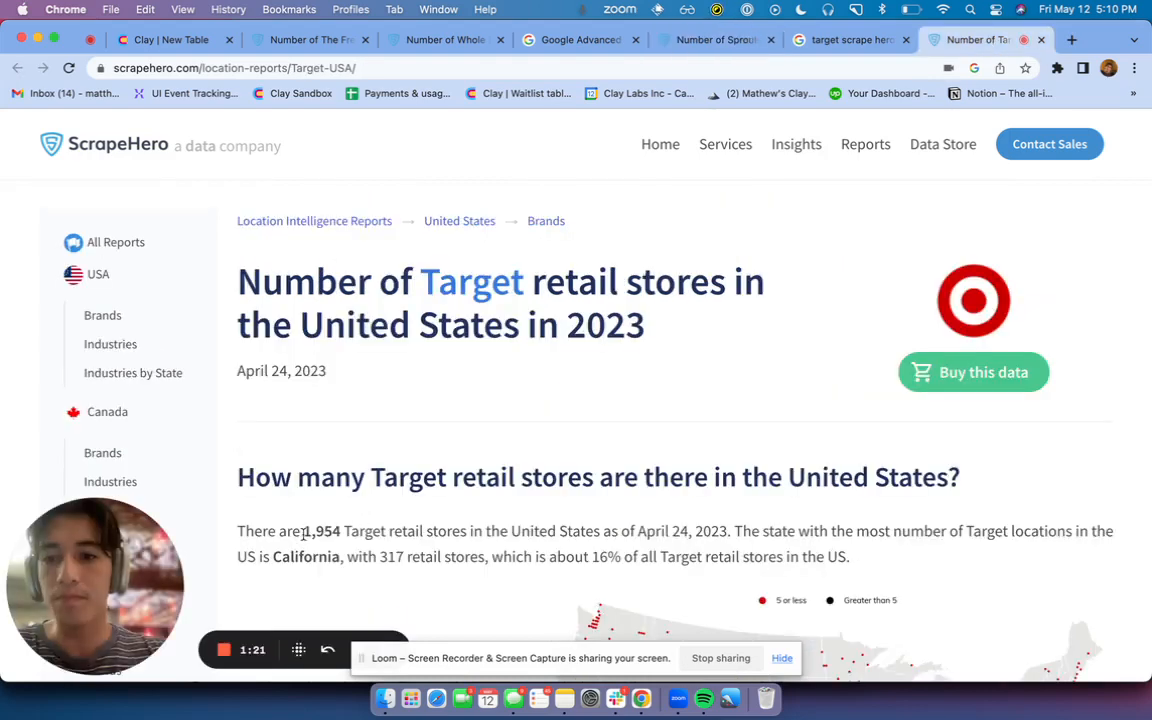
double_click(320, 532)
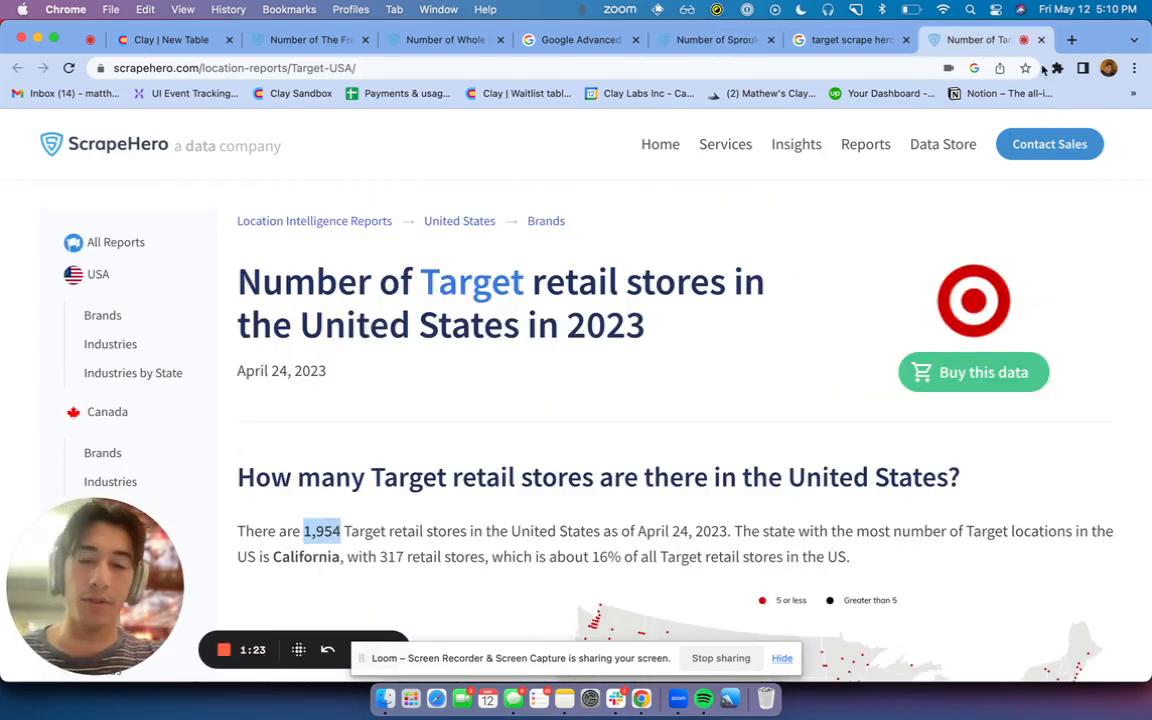
Step: In the Clay extension, set the Scrape Hero Locations recipe path to location-reports/:companyname/ and capture the location count (394 for Sprouts)
click(1054, 68)
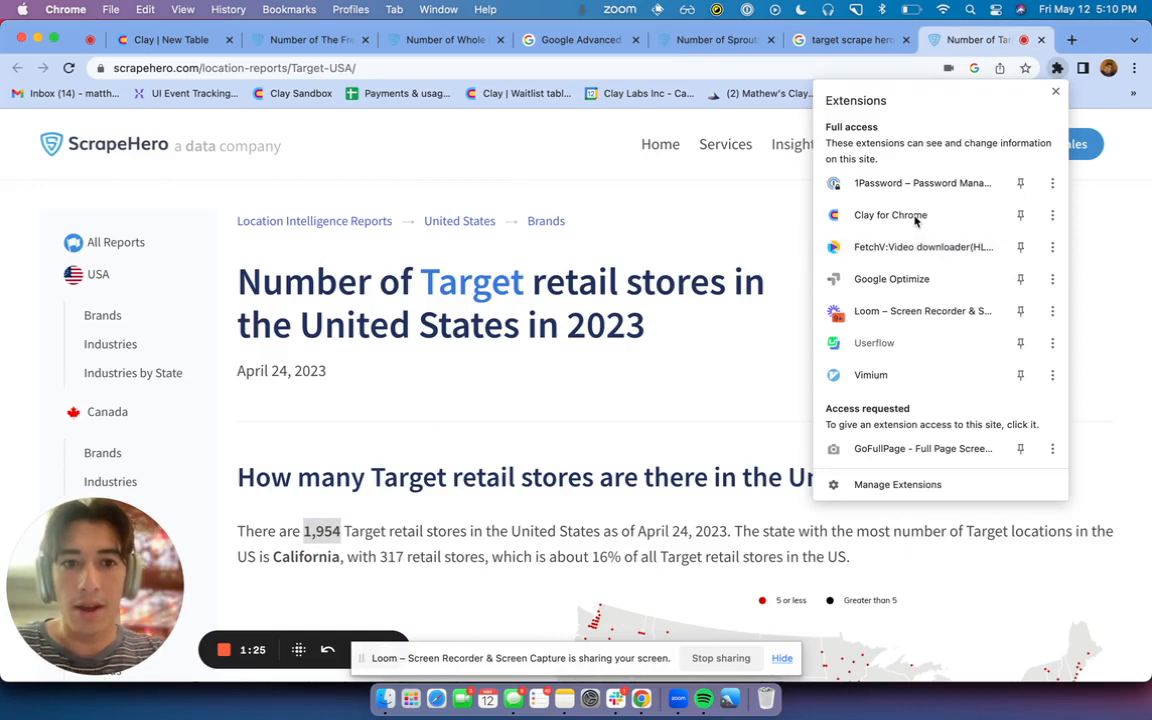
click(890, 216)
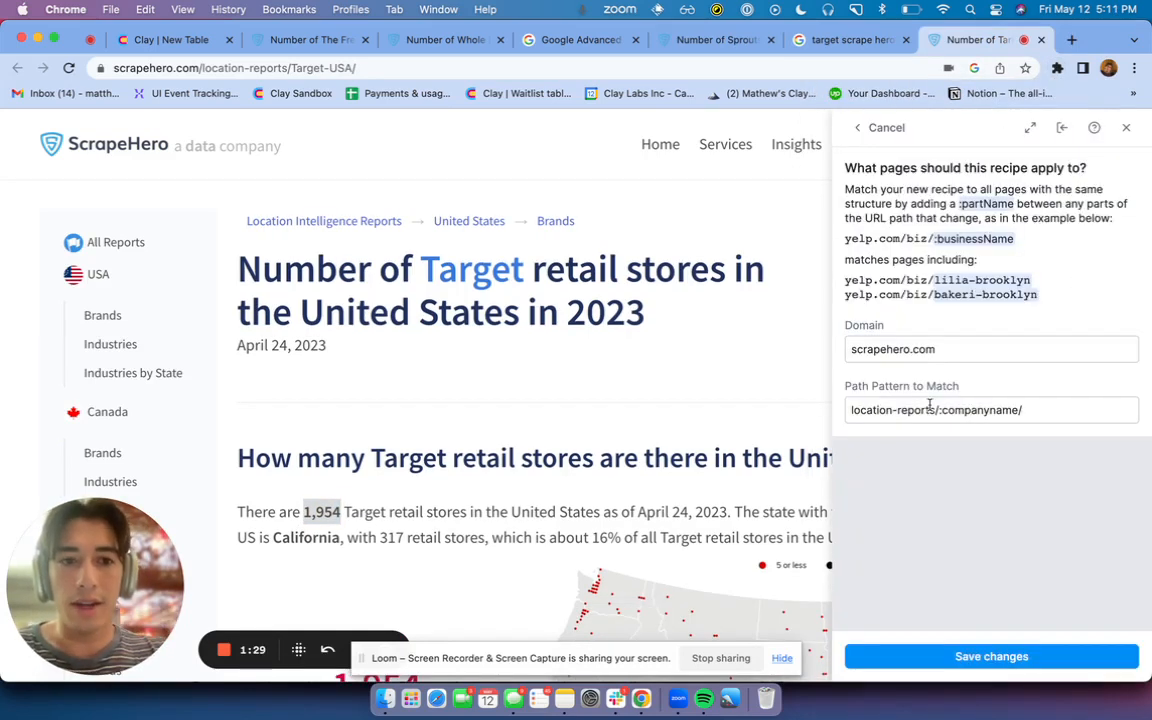
click(992, 410)
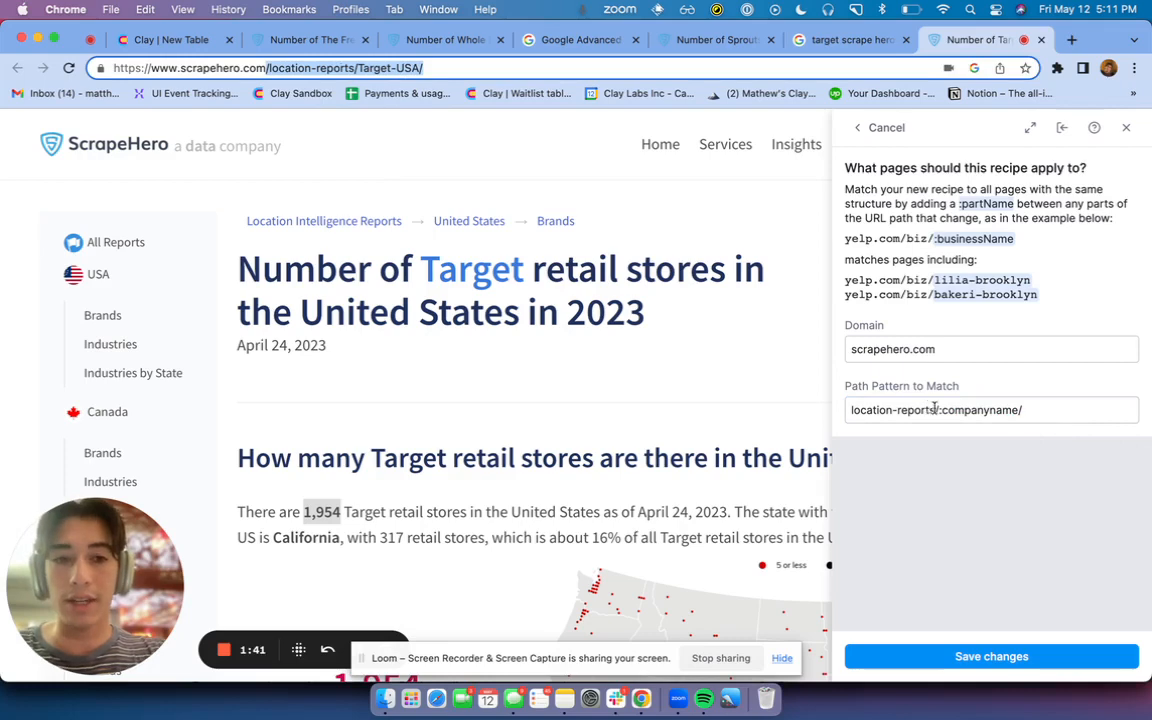
double_click(982, 410)
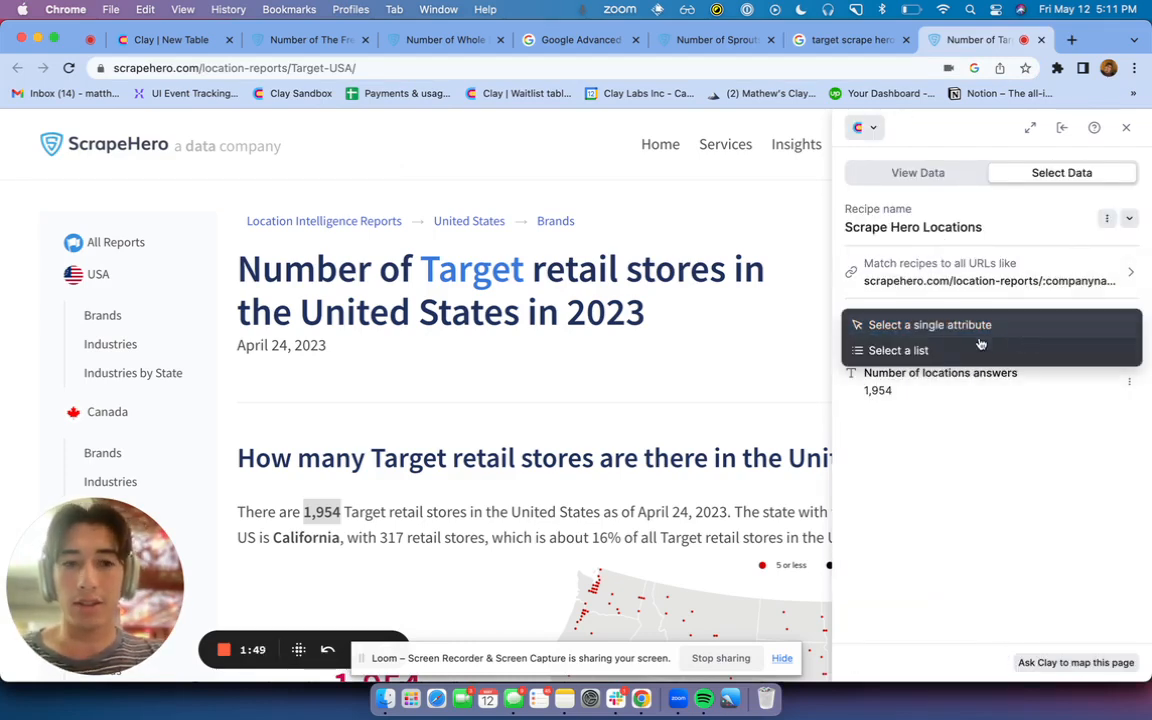
click(932, 324)
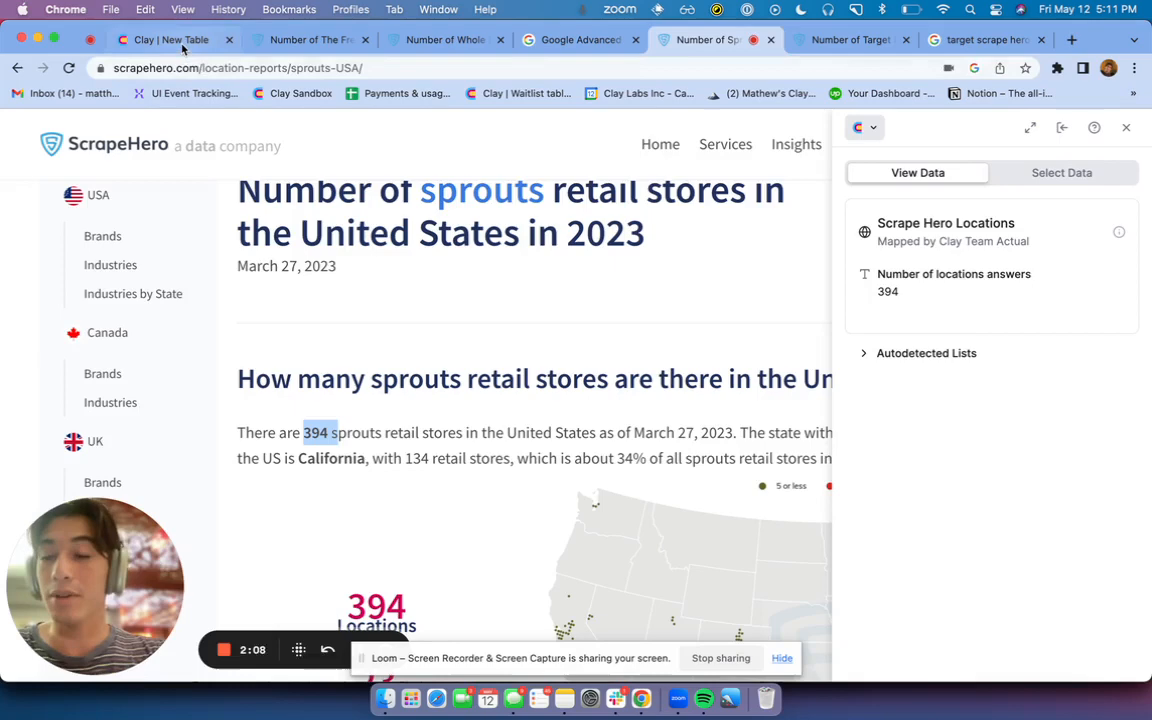
Step: Edit the Search Google column's query to Company Name + 'Scrape hero locations'
click(164, 40)
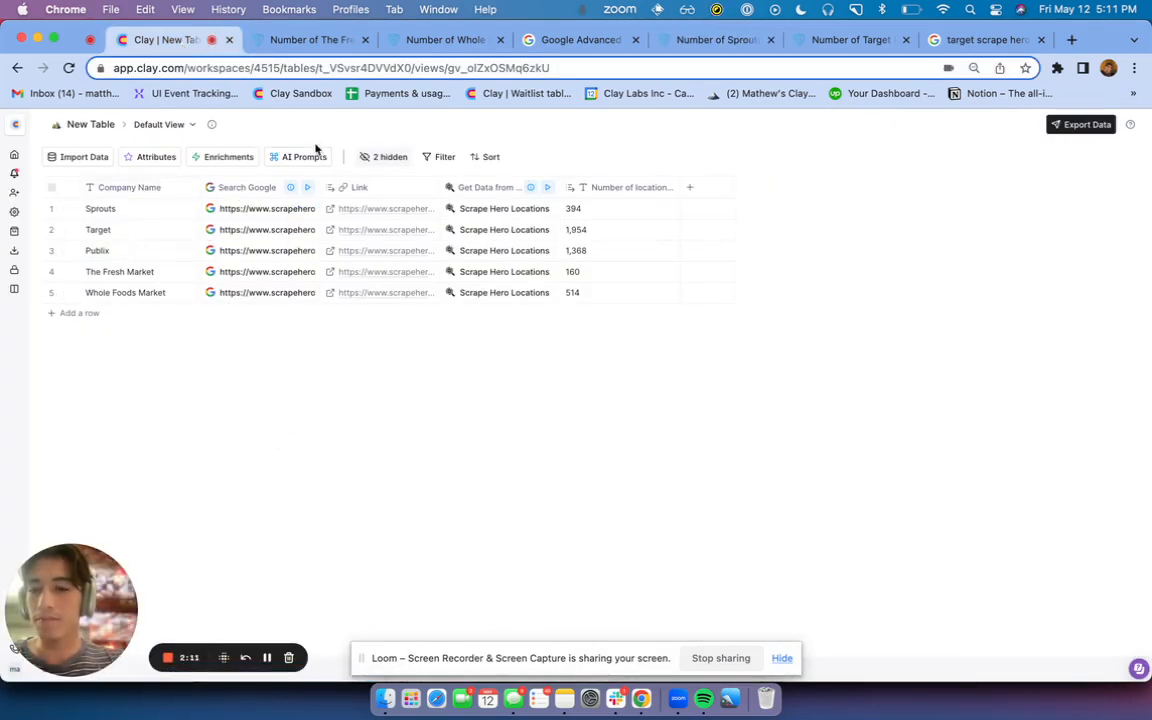
click(228, 156)
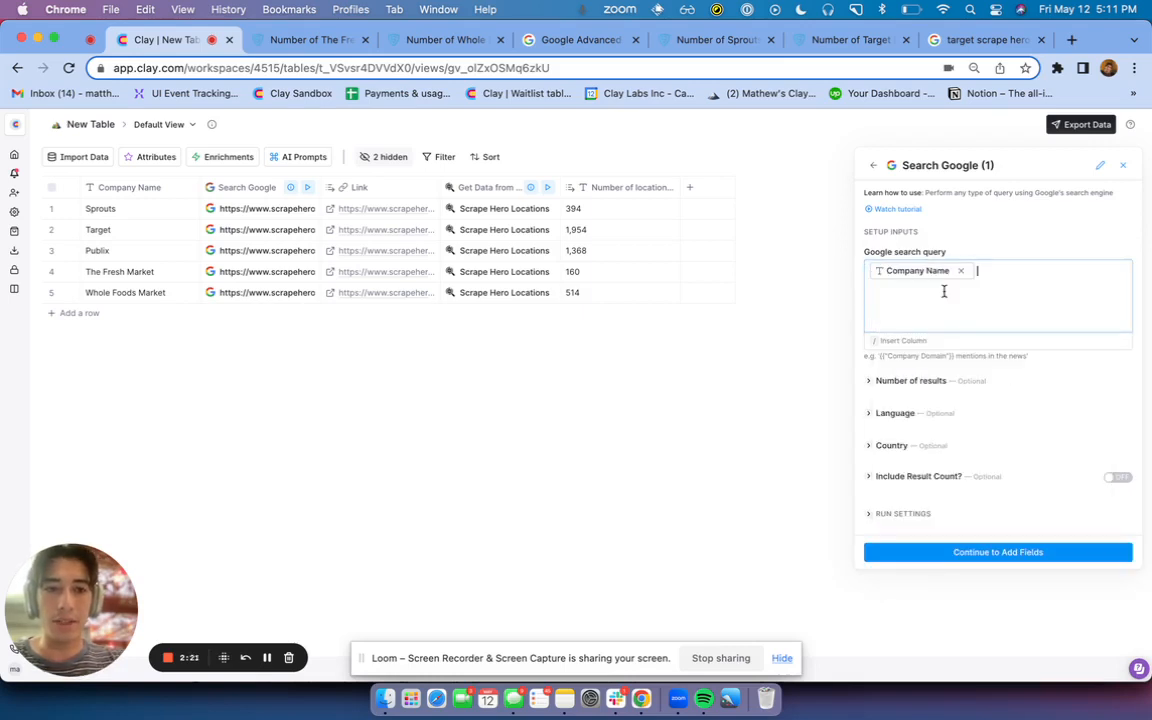
text(+ Scrape hero locations)
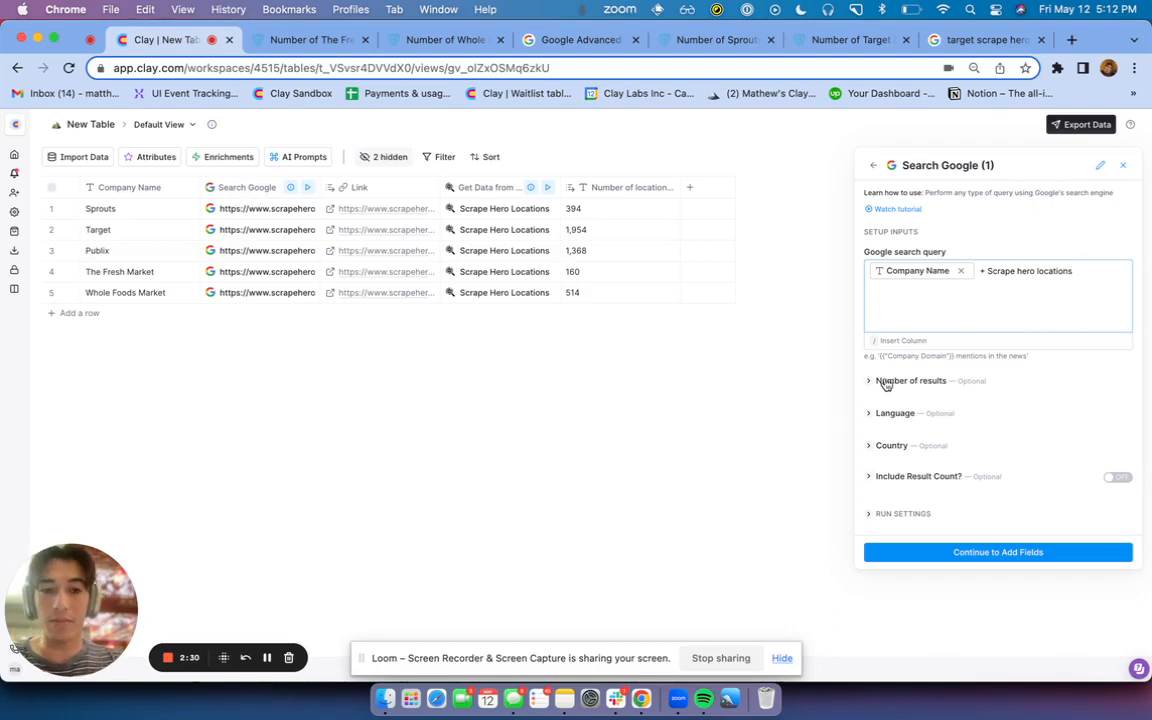
click(910, 380)
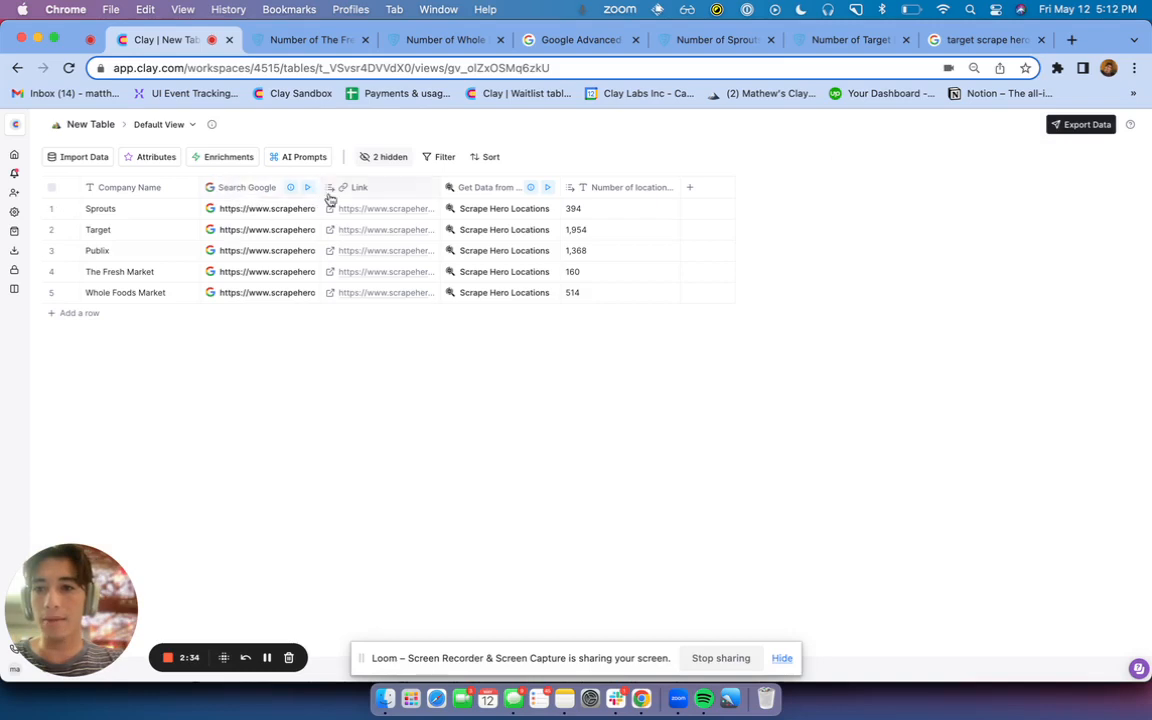
Step: Inspect Sprouts' first Google result to confirm it is the ScrapeHero location-report URL, then widen the Link column
click(250, 208)
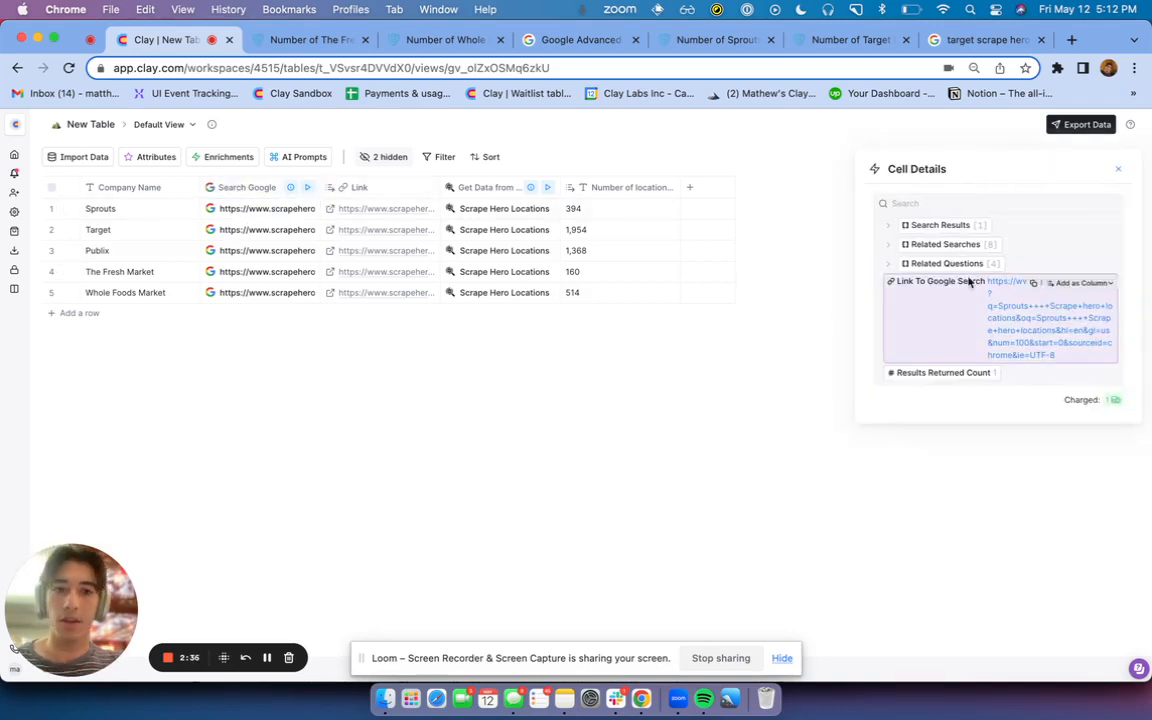
click(888, 224)
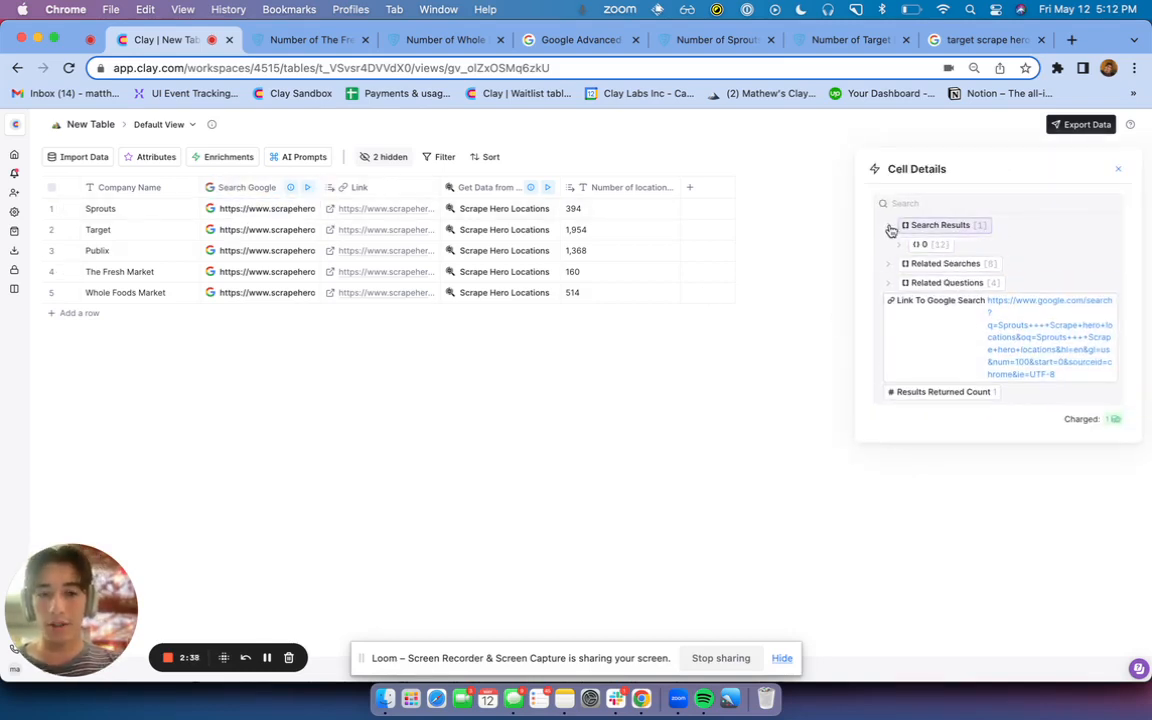
click(900, 244)
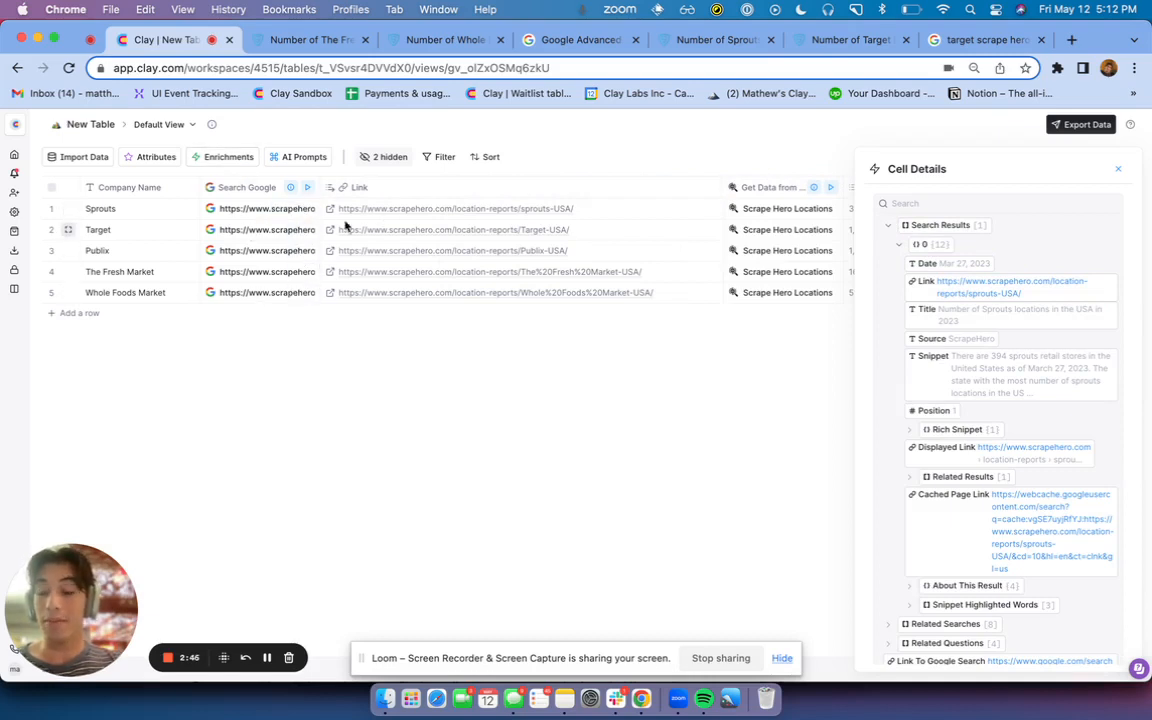
click(1116, 164)
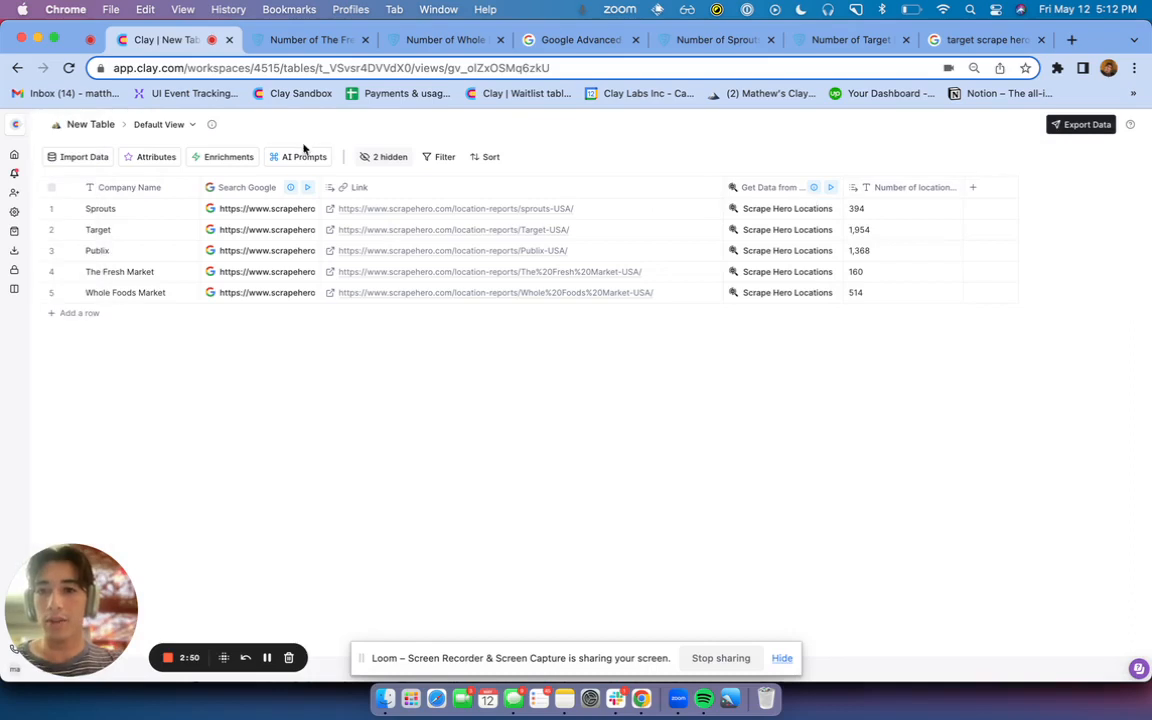
Step: Locate the Get Data from Page column and check the extension recipe reads 394 on the Sprouts page
text(get data)
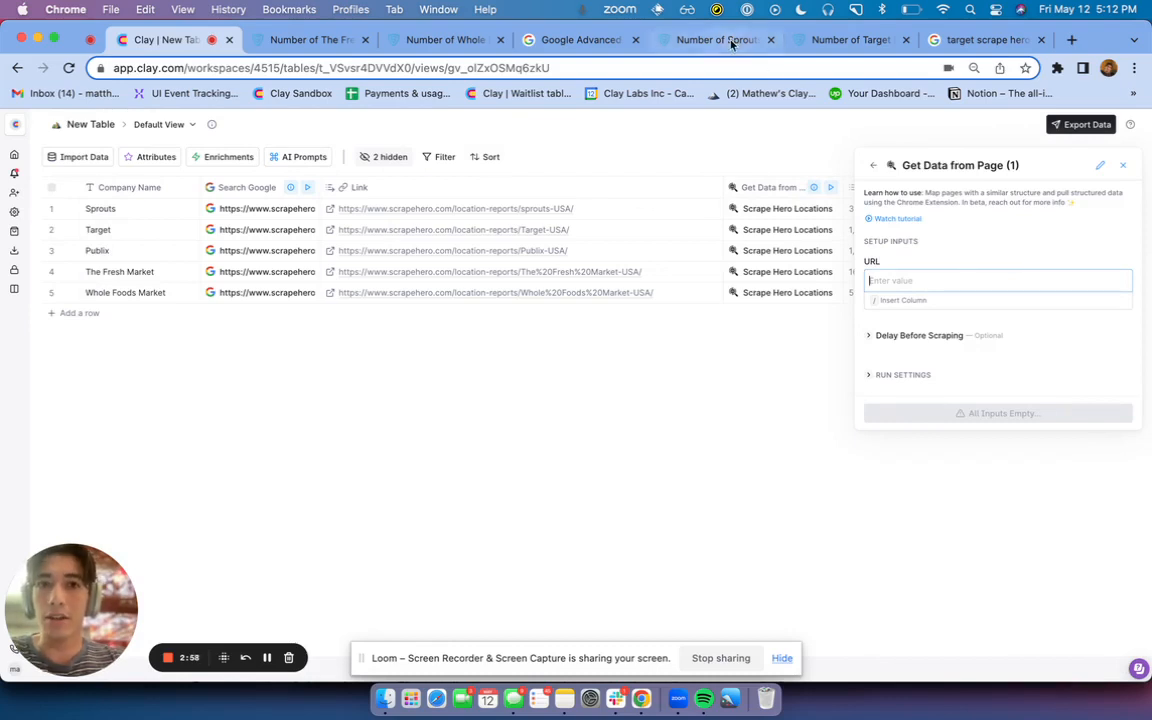
click(710, 40)
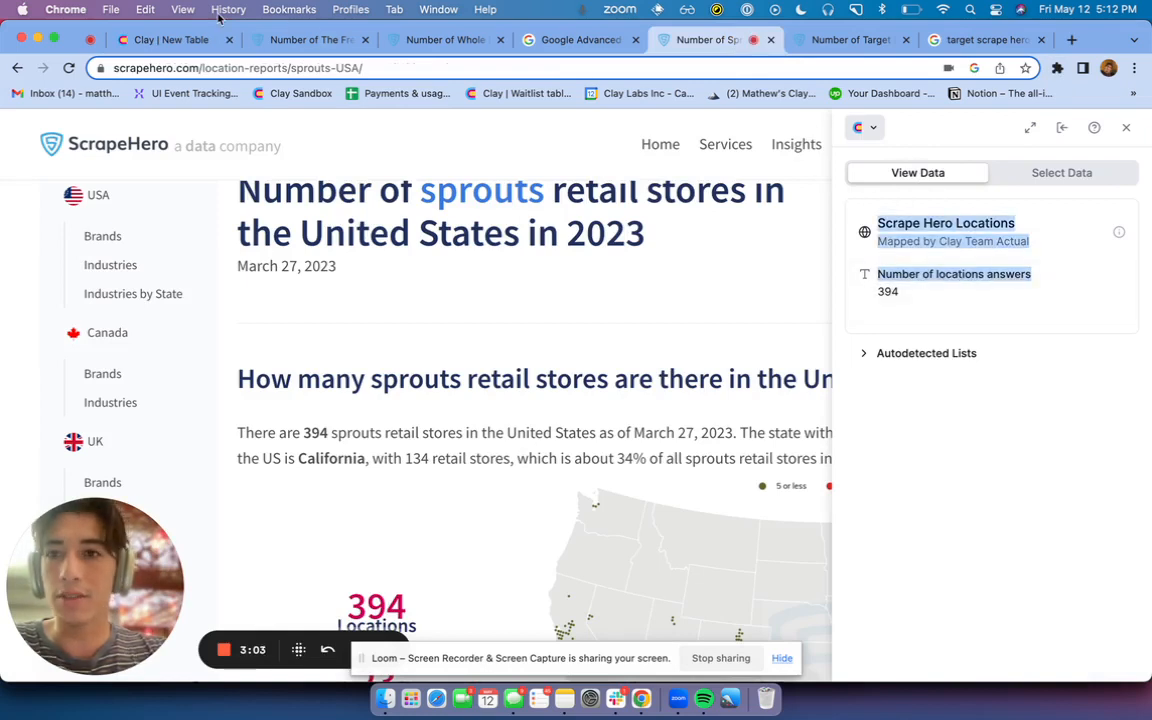
mouse_move(162, 44)
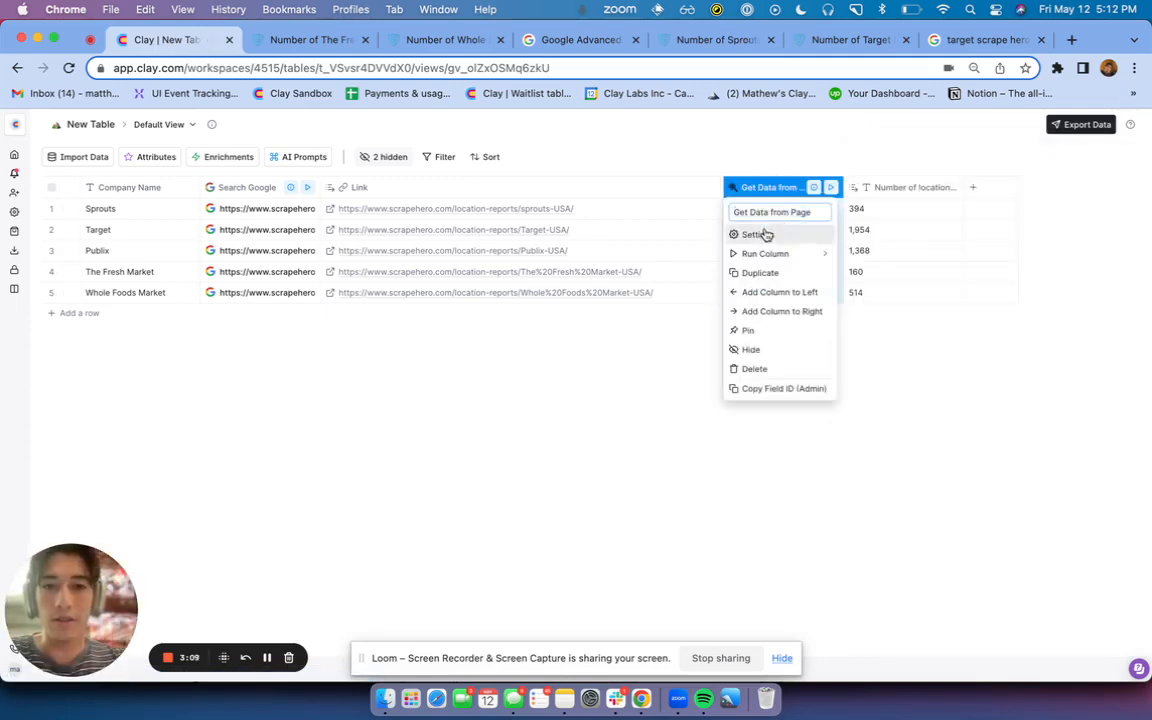
Step: Set the Get Data from Page column's URL to the Link column and run it to fill store counts for all five companies
click(754, 234)
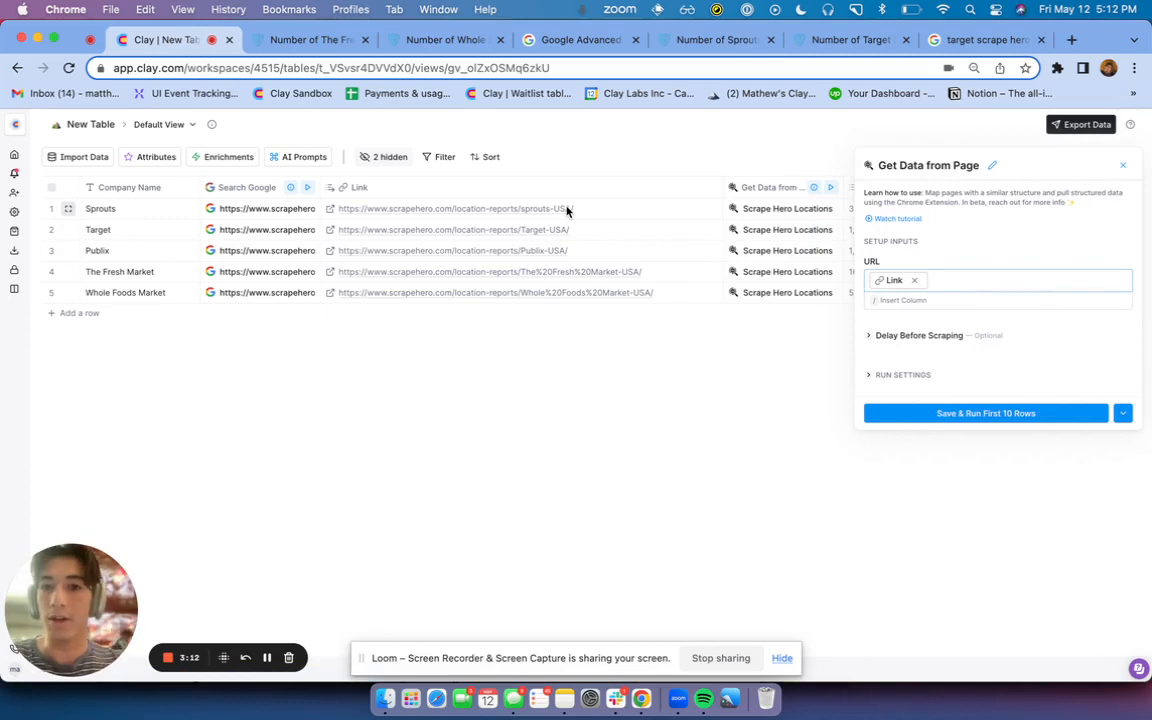
click(984, 412)
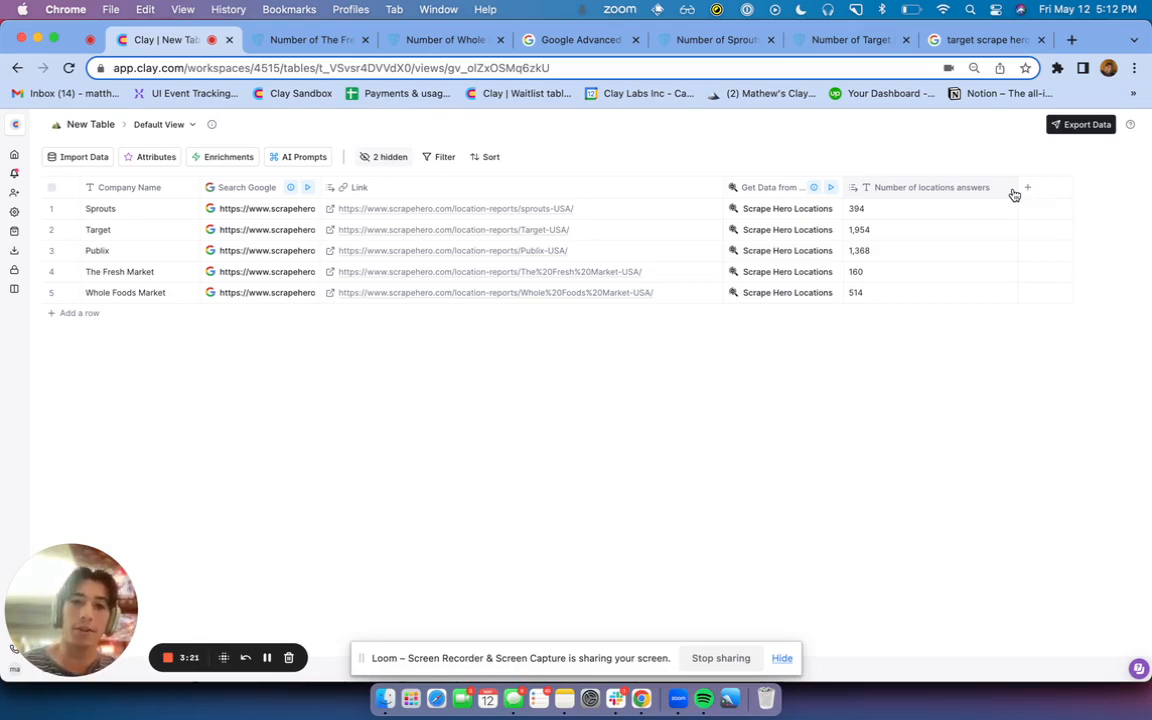
mouse_move(942, 160)
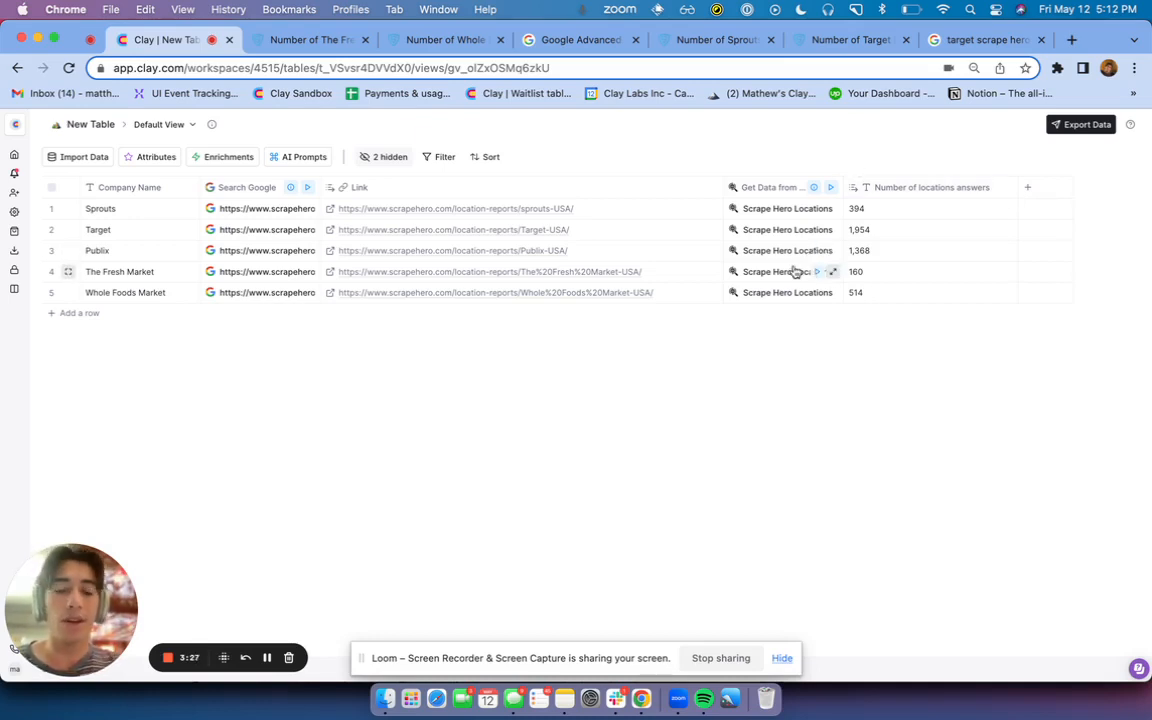
mouse_move(448, 414)
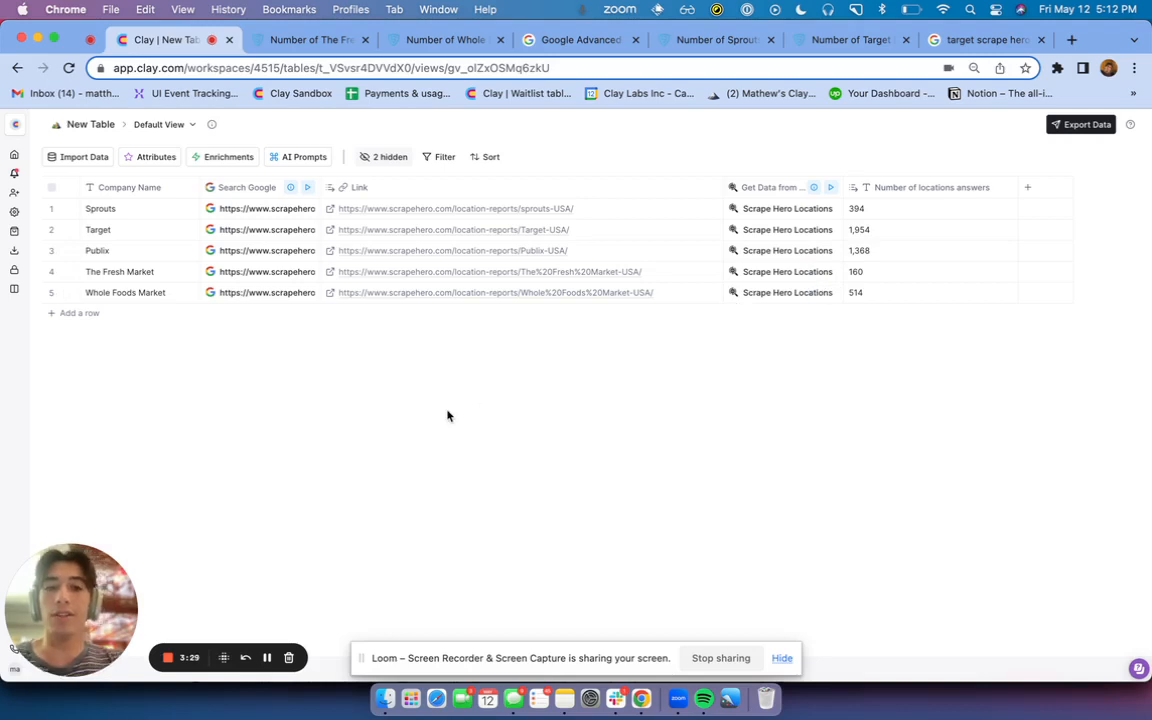
mouse_move(238, 576)
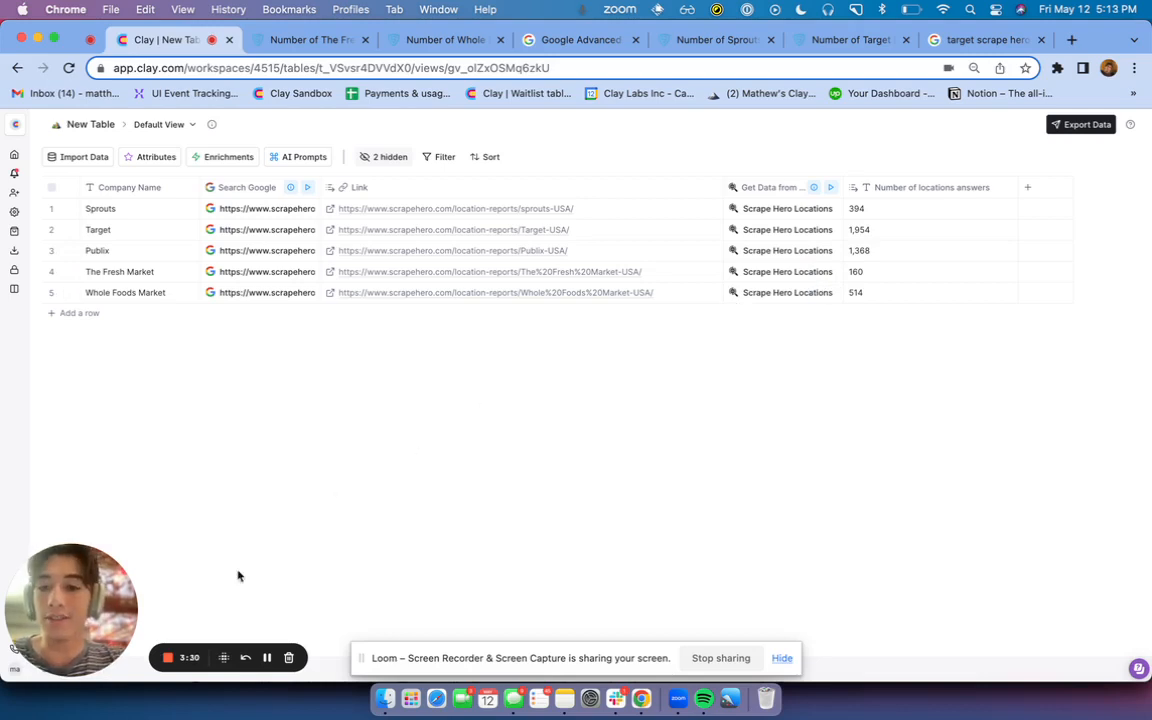